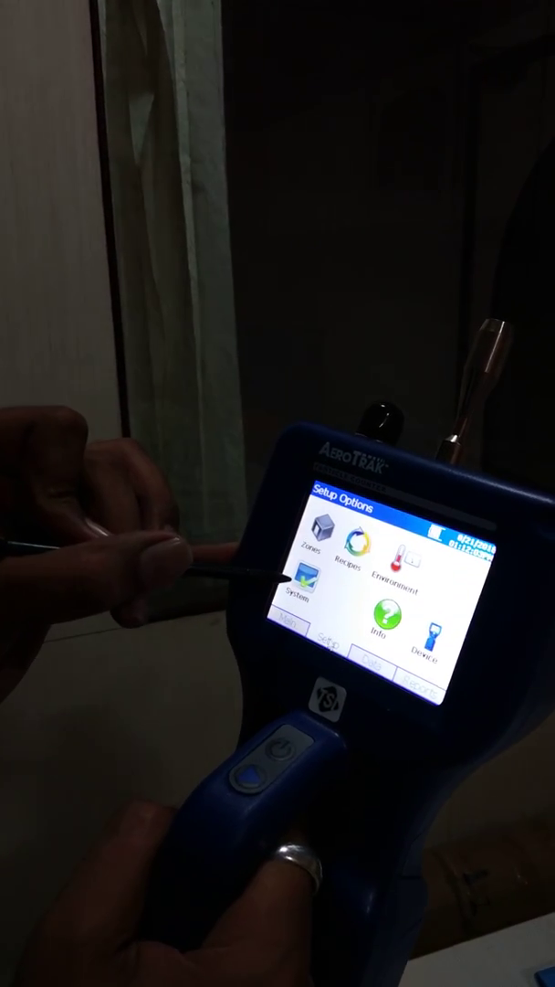
Begin a new zone and enter its name 'lupr' with the on-screen keyboard
{"action": "left_click", "coordinate": [307, 594]}
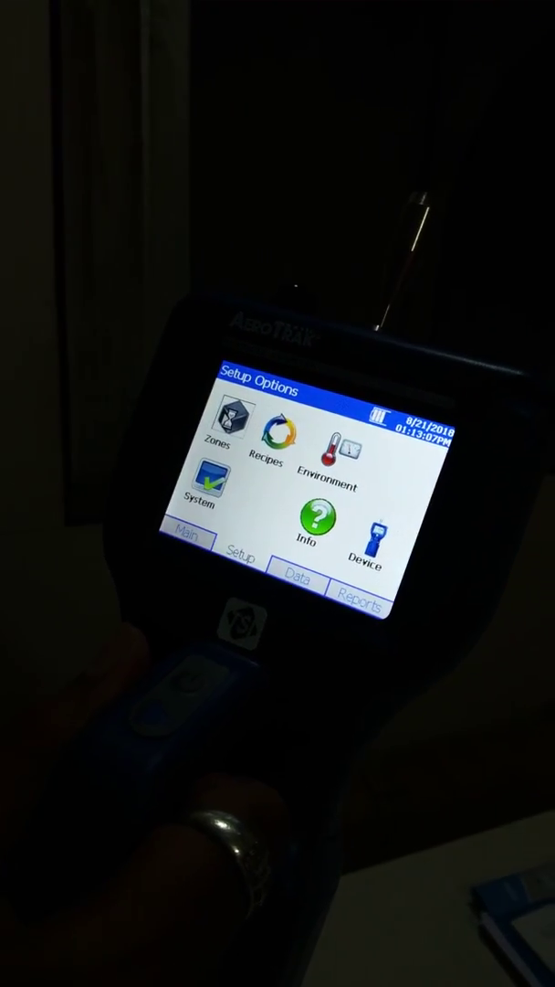
{"action": "left_click", "coordinate": [230, 428]}
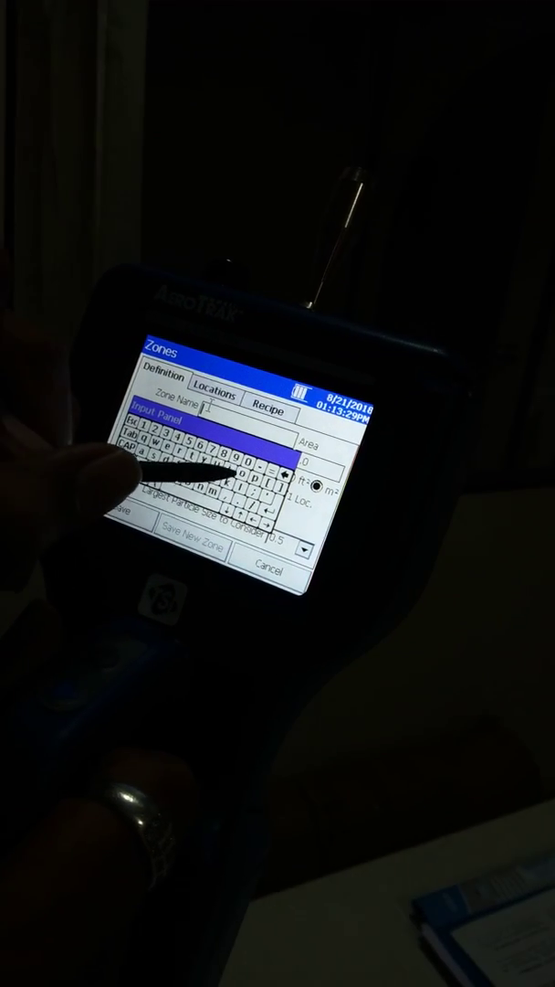
{"action": "type", "text": "lupr"}
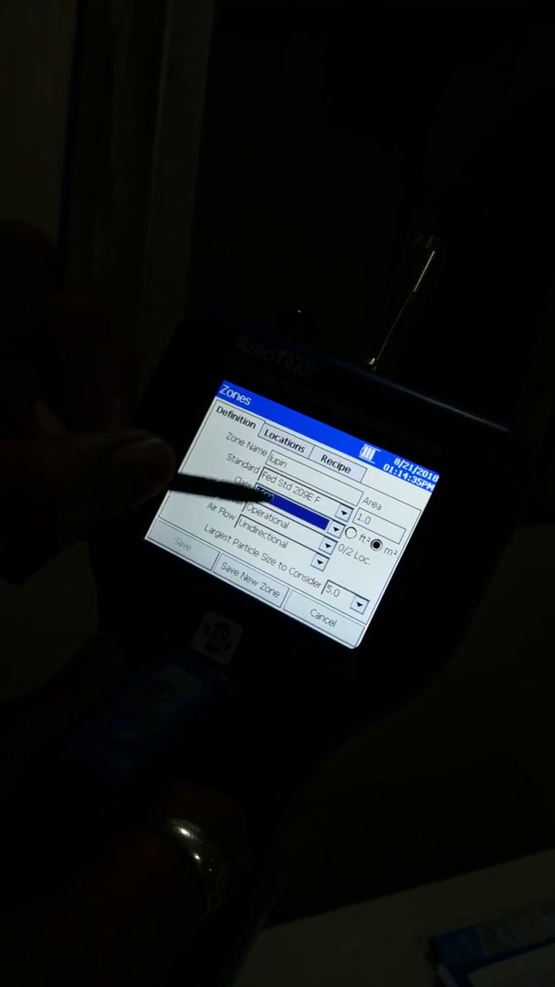
Enter and confirm the zone's area on the keypad, then move to its recipe settings
{"action": "left_click", "coordinate": [369, 522]}
{"action": "type", "text": "5"}
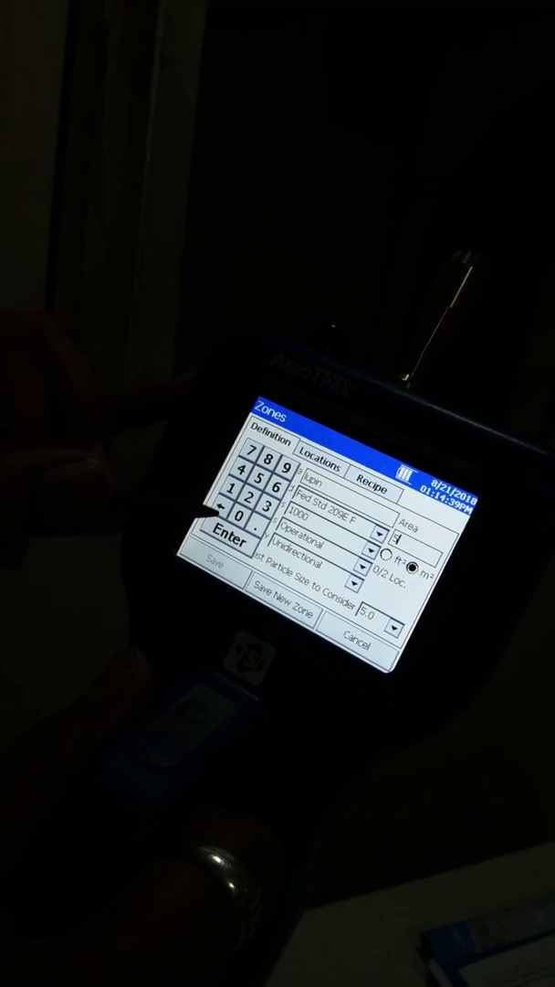
{"action": "left_click", "coordinate": [226, 545]}
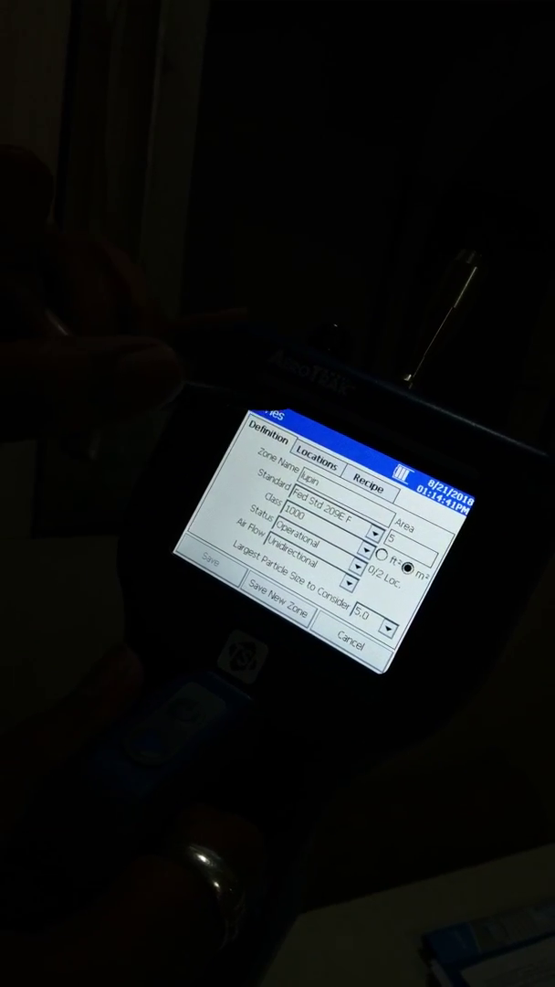
{"action": "left_click", "coordinate": [318, 471]}
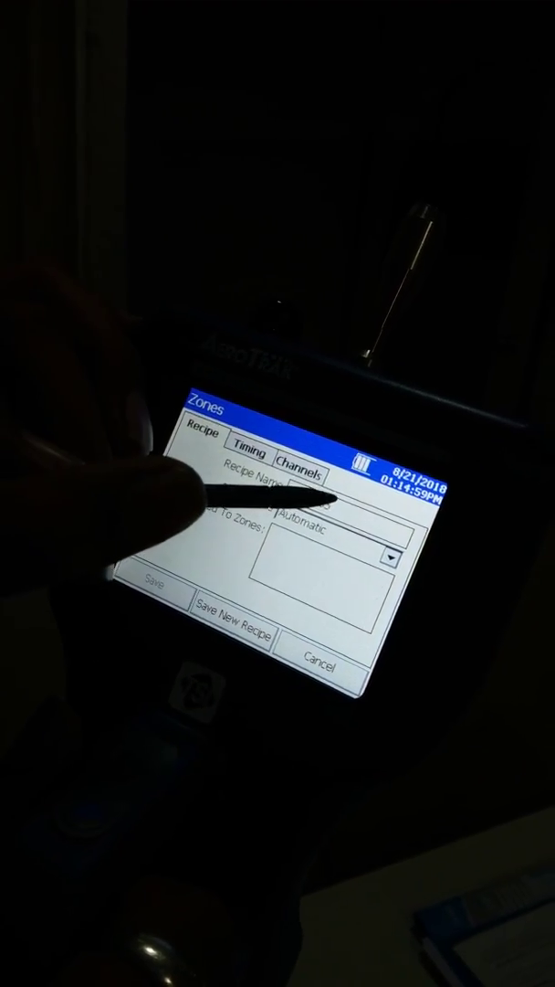
Enter and confirm a name for the new recipe with automatic count mode
{"action": "left_click", "coordinate": [311, 475]}
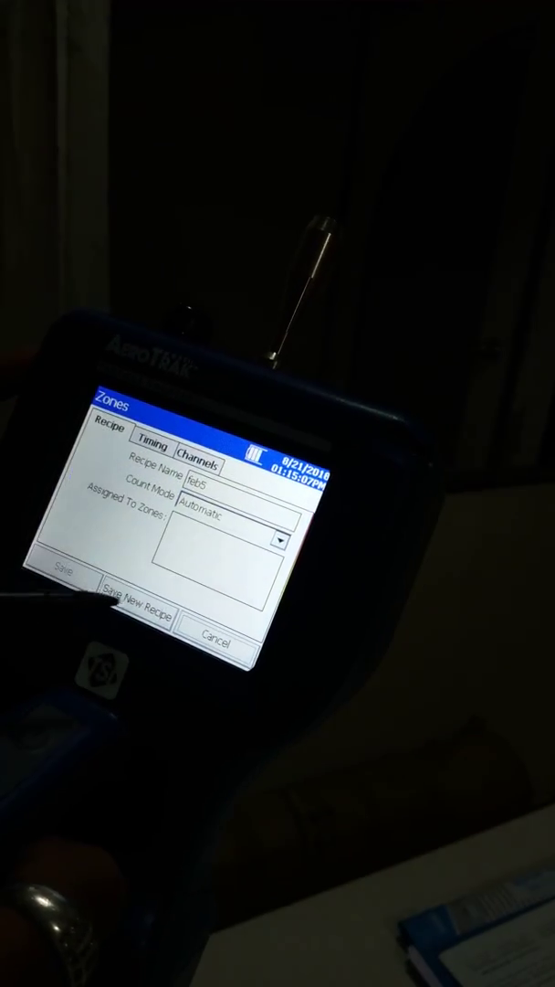
{"action": "left_click", "coordinate": [192, 475]}
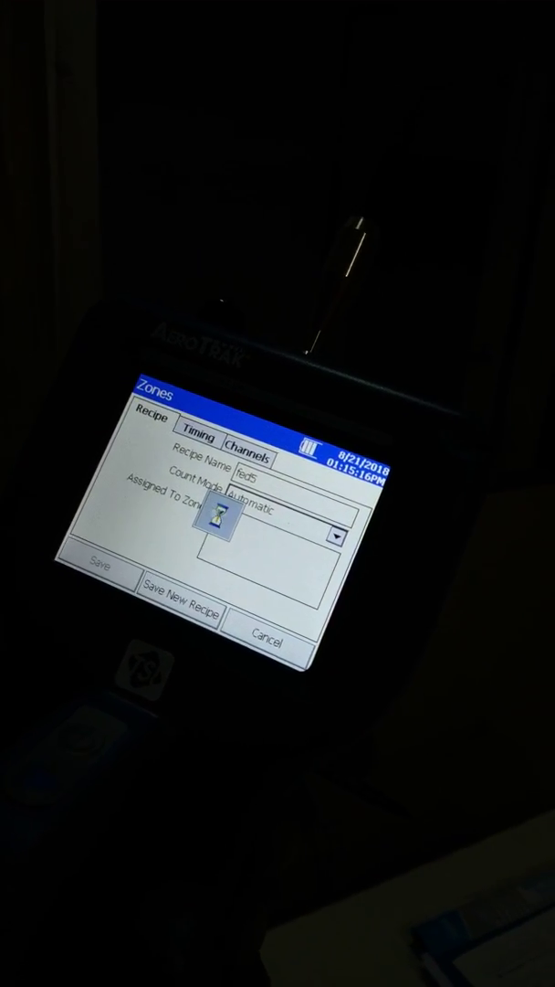
In the recipe's timing settings, switch sampling to a fixed volume and begin entering it
{"action": "left_click", "coordinate": [197, 431]}
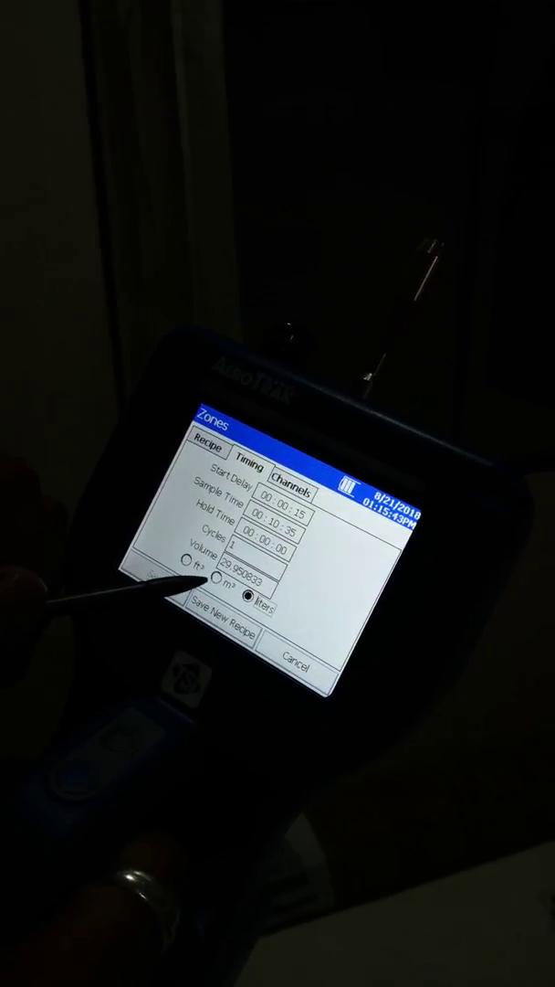
{"action": "left_click", "coordinate": [187, 584]}
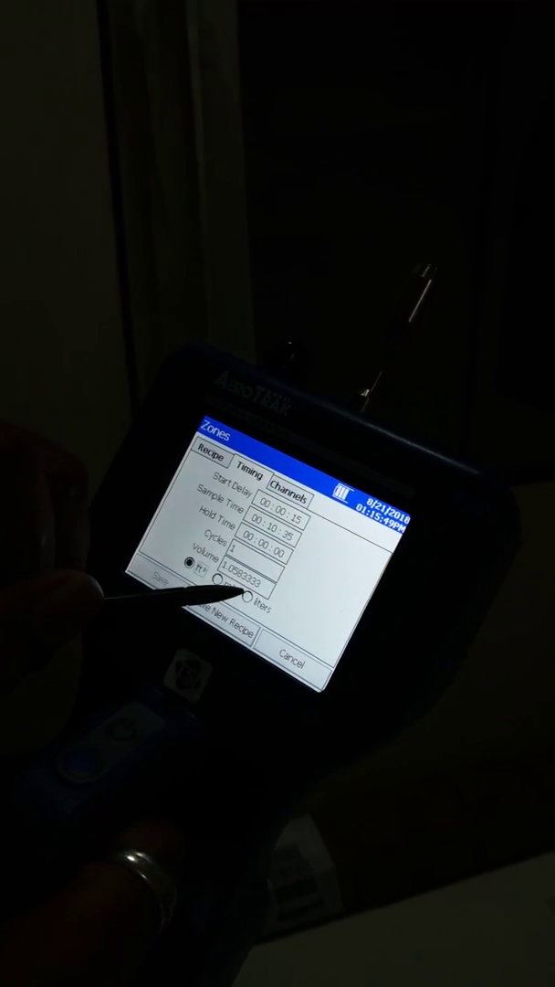
{"action": "left_click", "coordinate": [260, 579]}
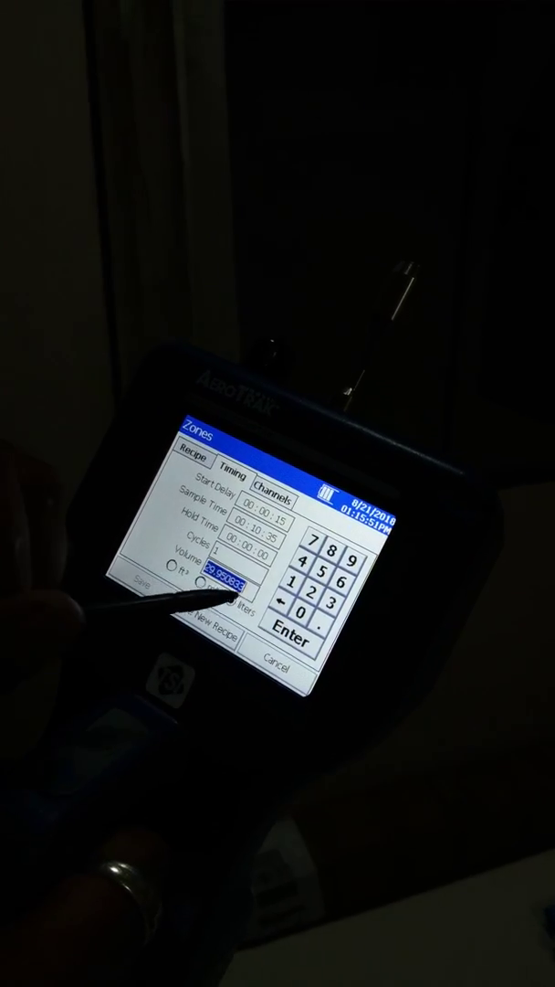